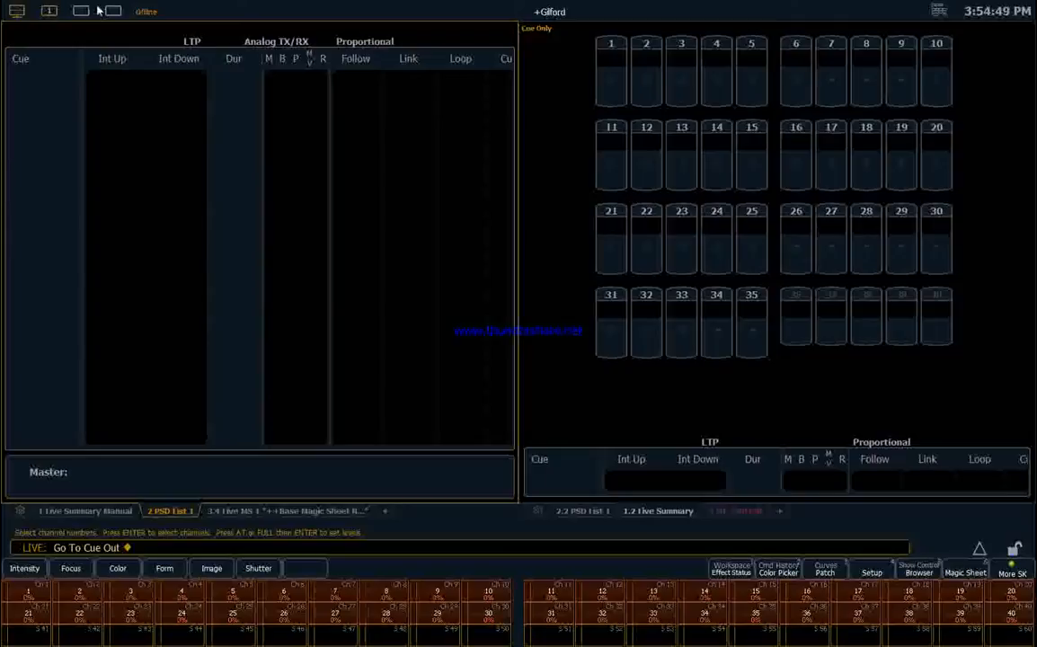
mouse_move(115, 335)
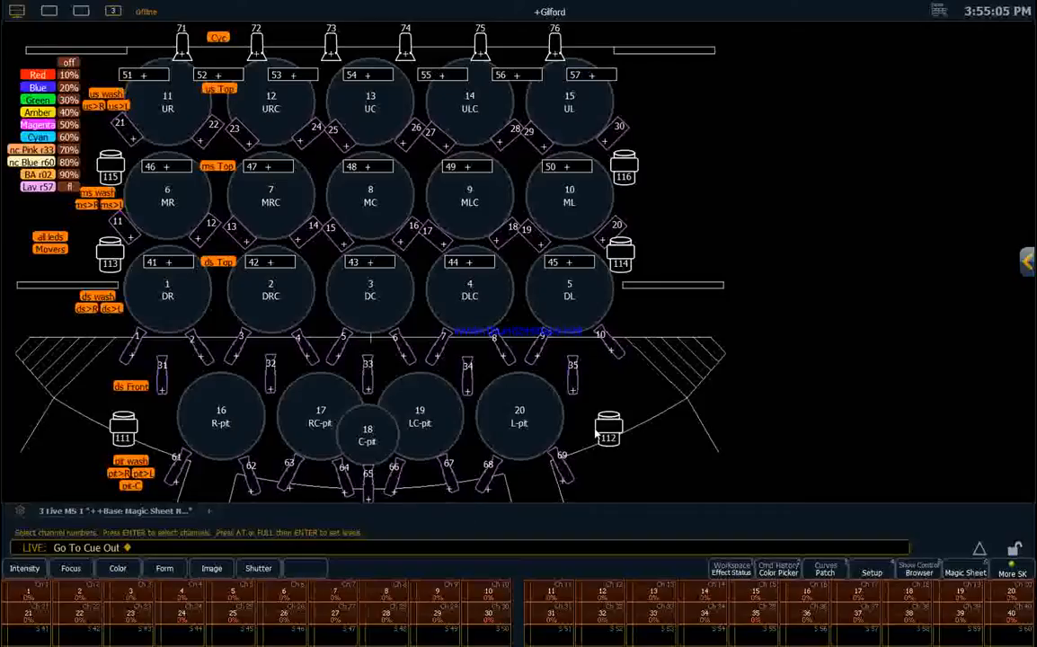
mouse_move(599, 270)
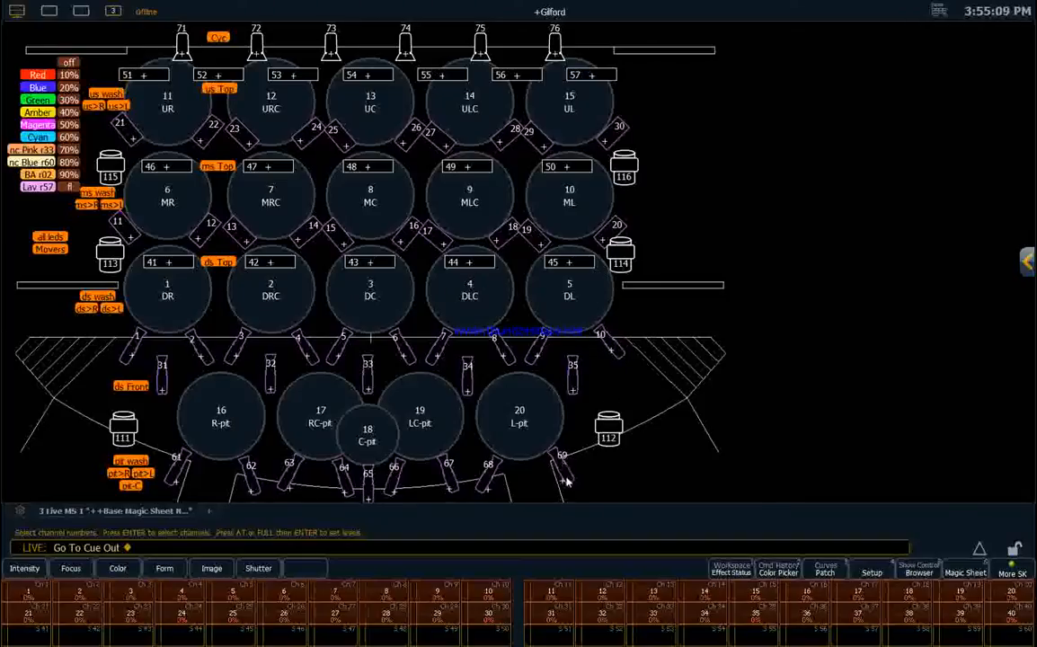
mouse_move(449, 481)
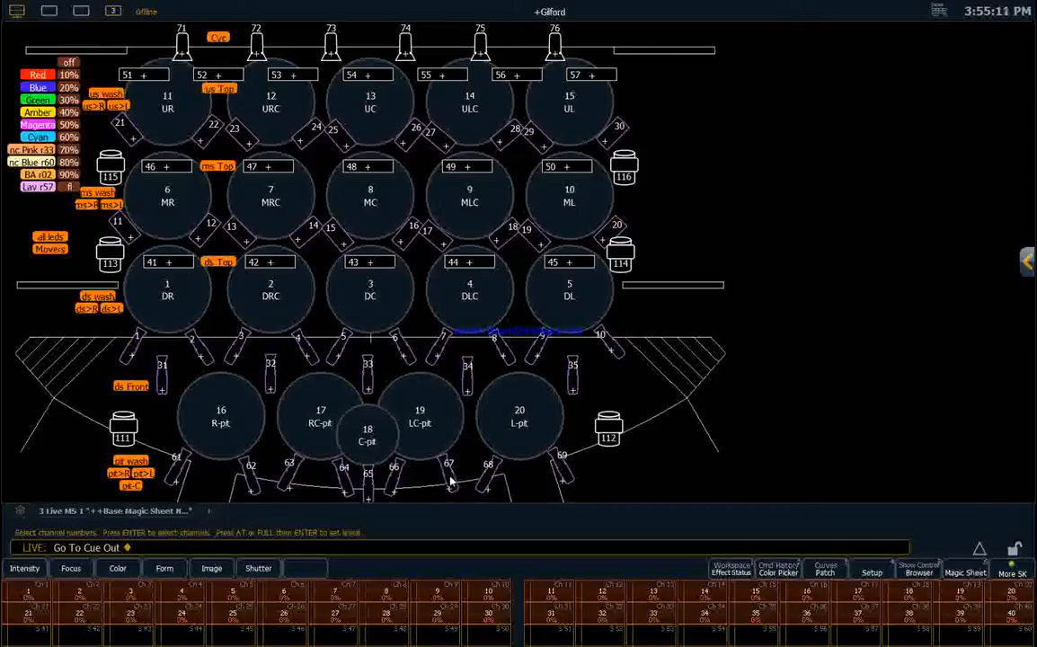
mouse_move(615, 352)
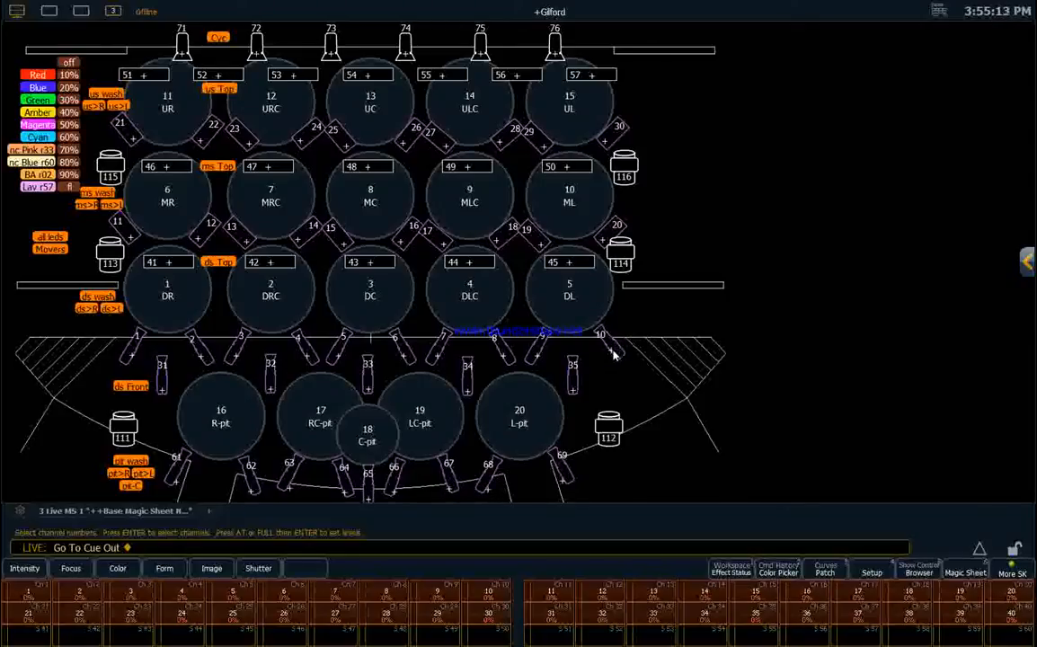
mouse_move(543, 341)
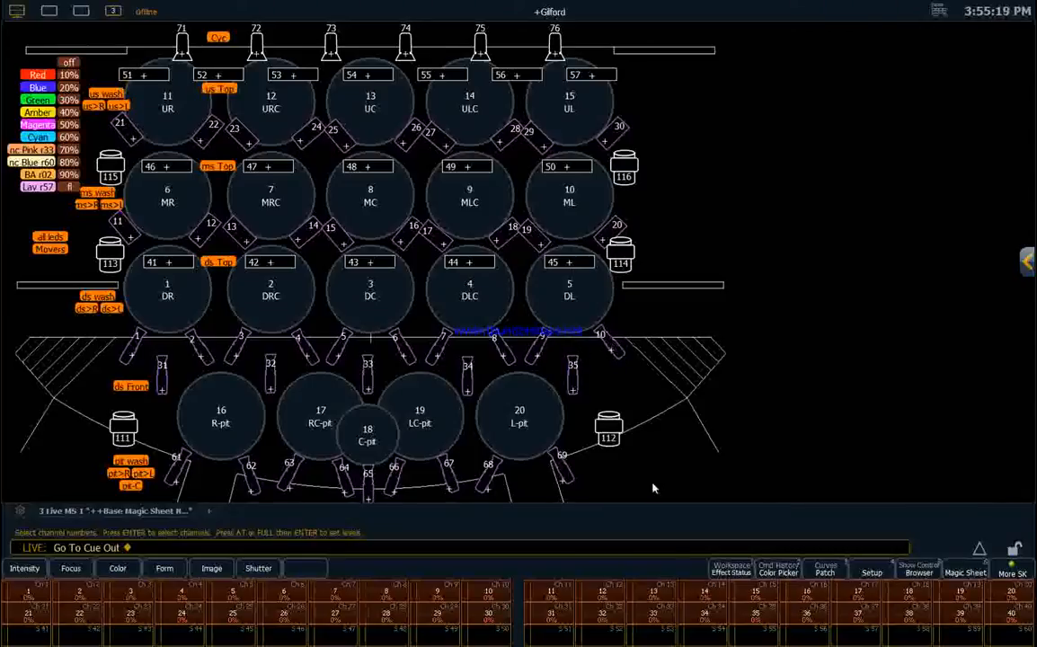
mouse_move(648, 633)
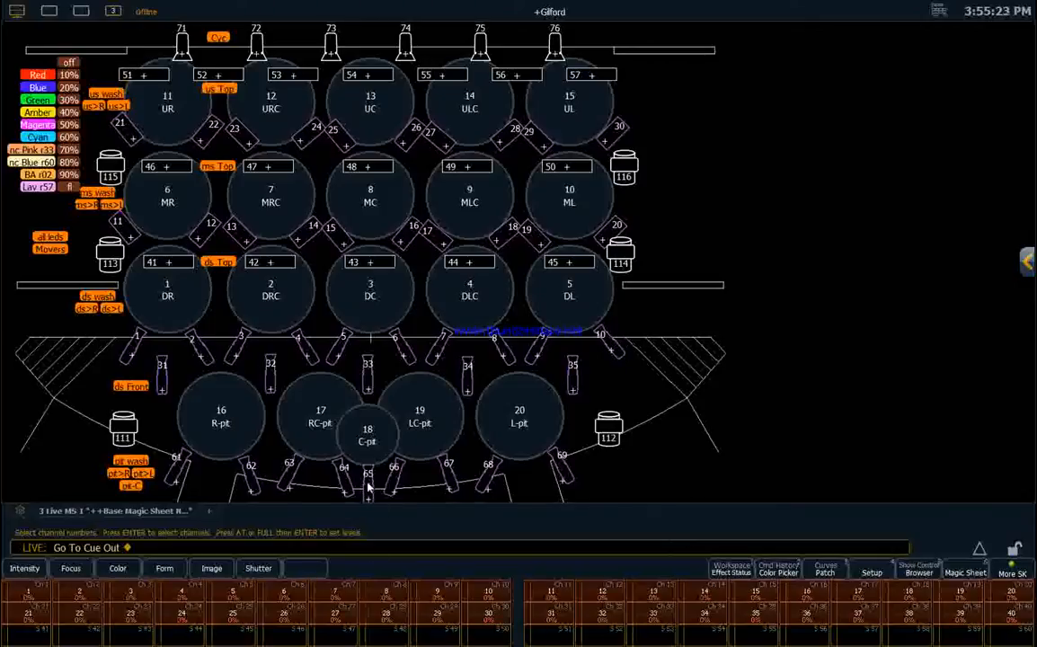
mouse_move(527, 529)
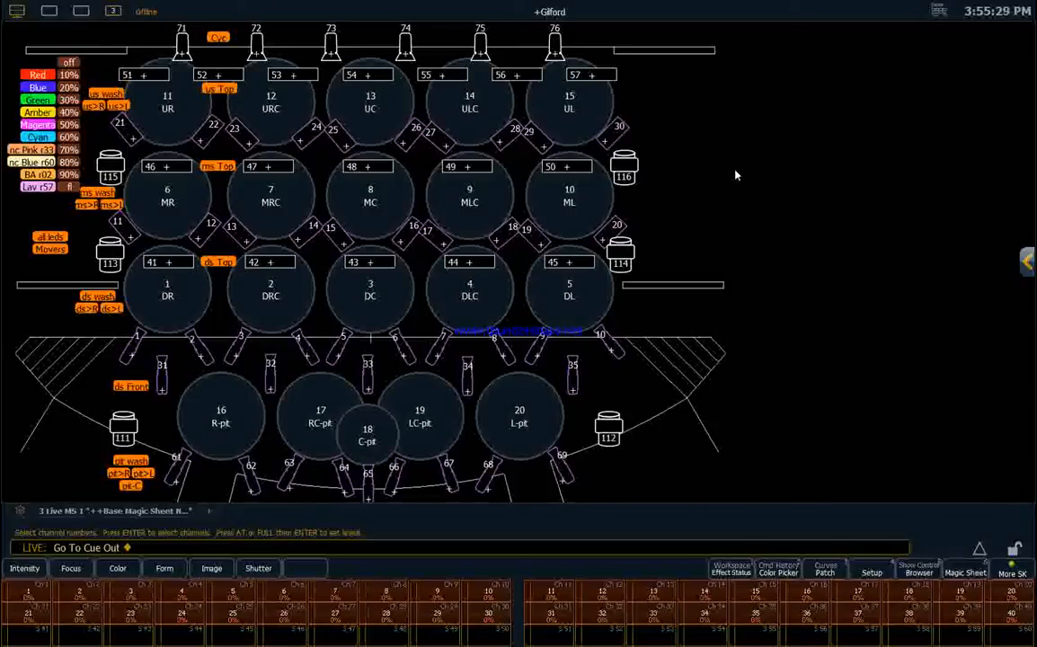
mouse_move(792, 174)
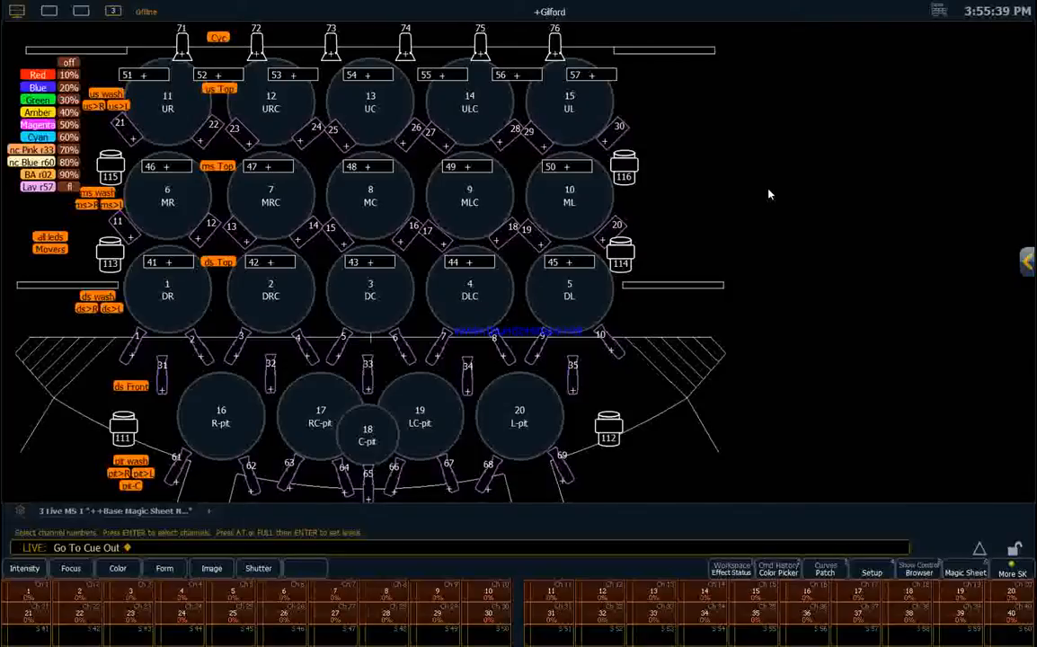
mouse_move(773, 216)
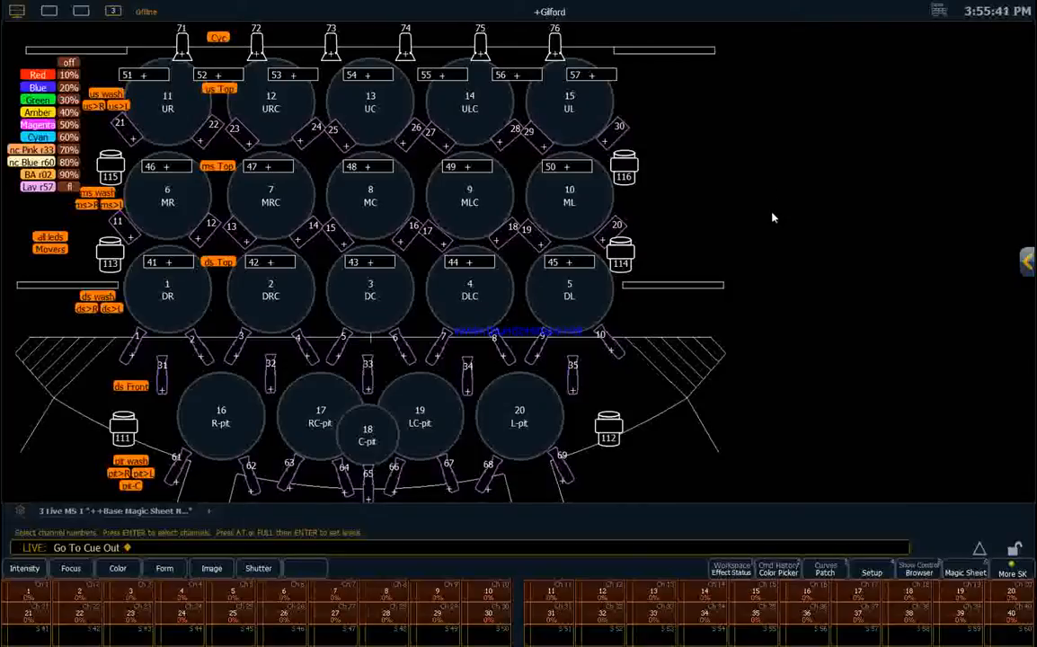
mouse_move(460, 361)
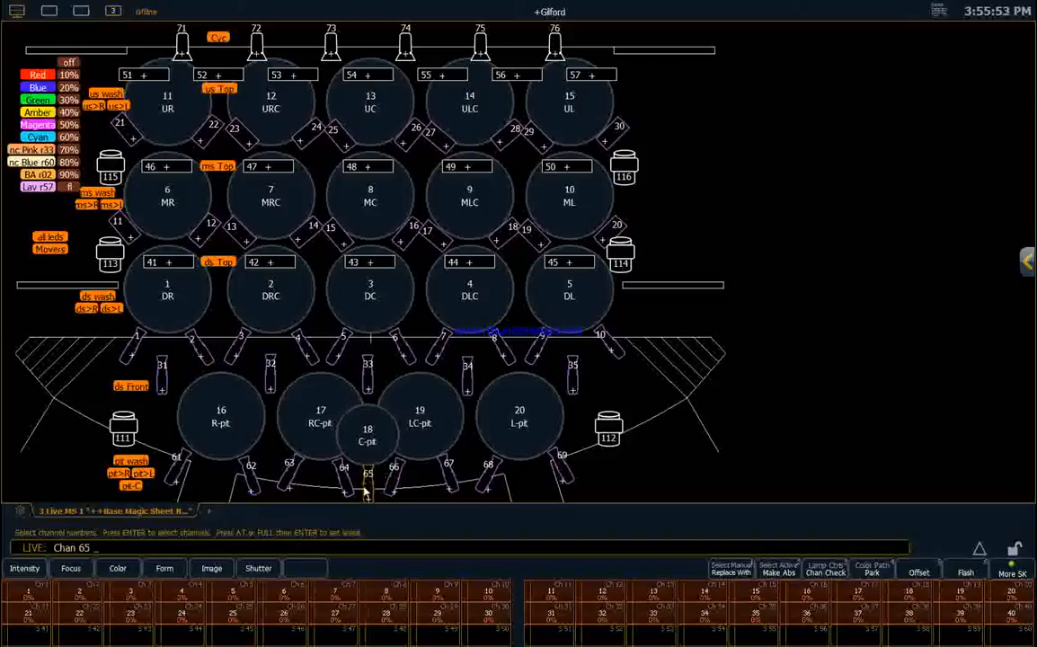
mouse_move(367, 489)
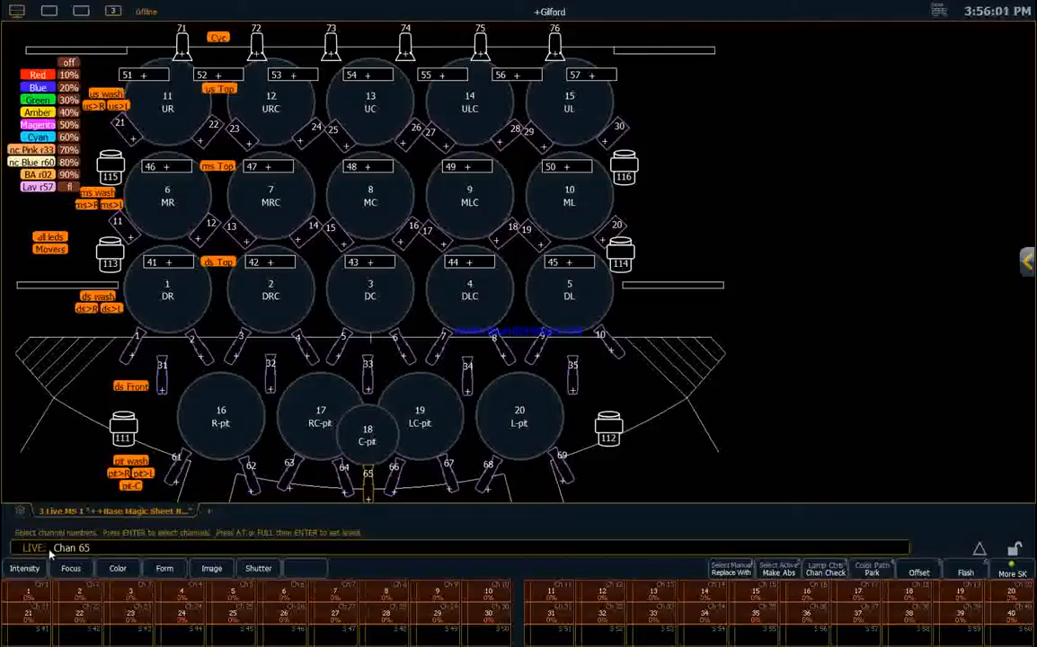
mouse_move(115, 554)
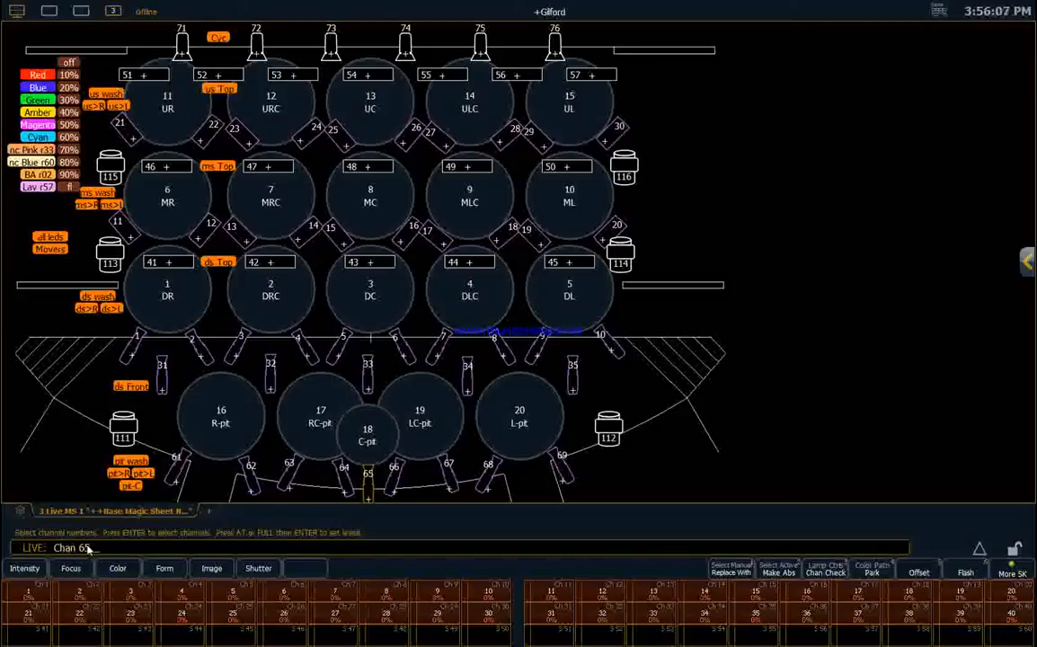
mouse_move(88, 284)
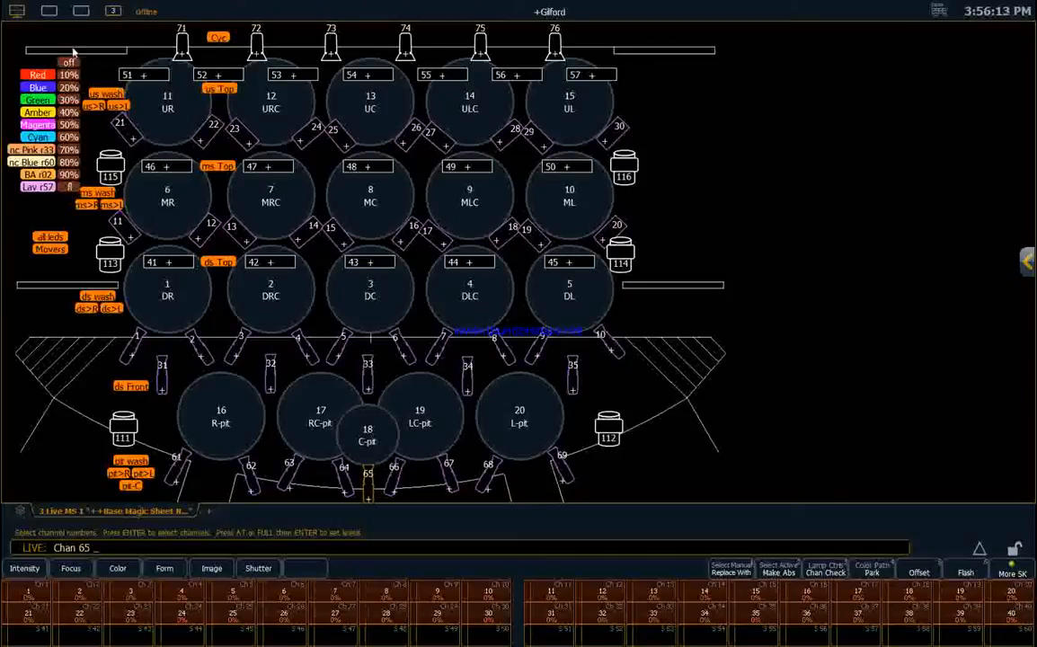
mouse_move(72, 191)
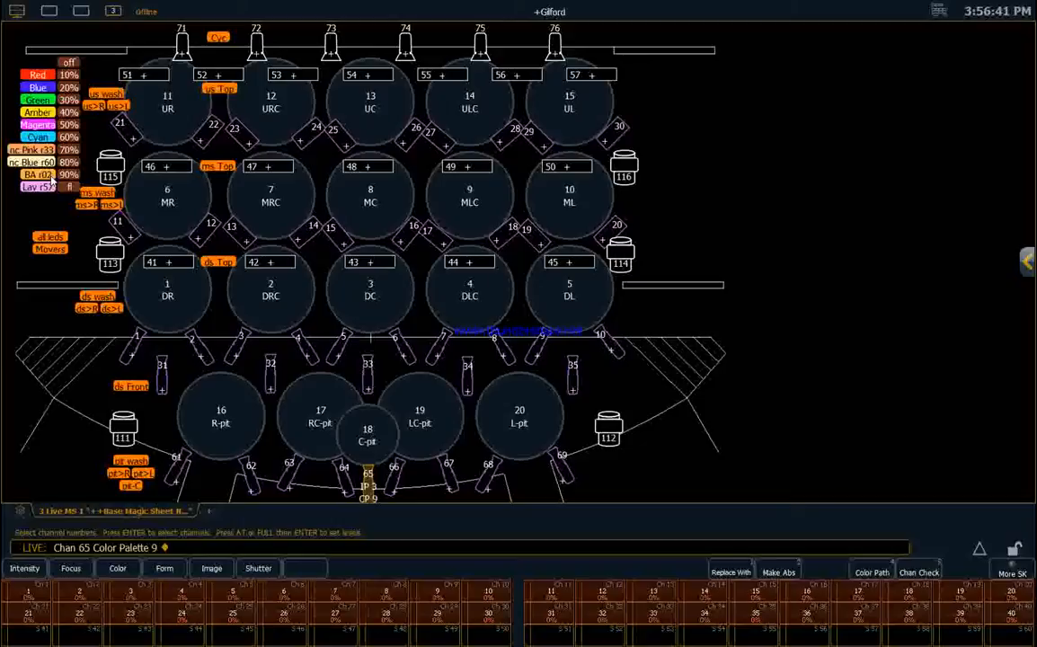
mouse_move(50, 178)
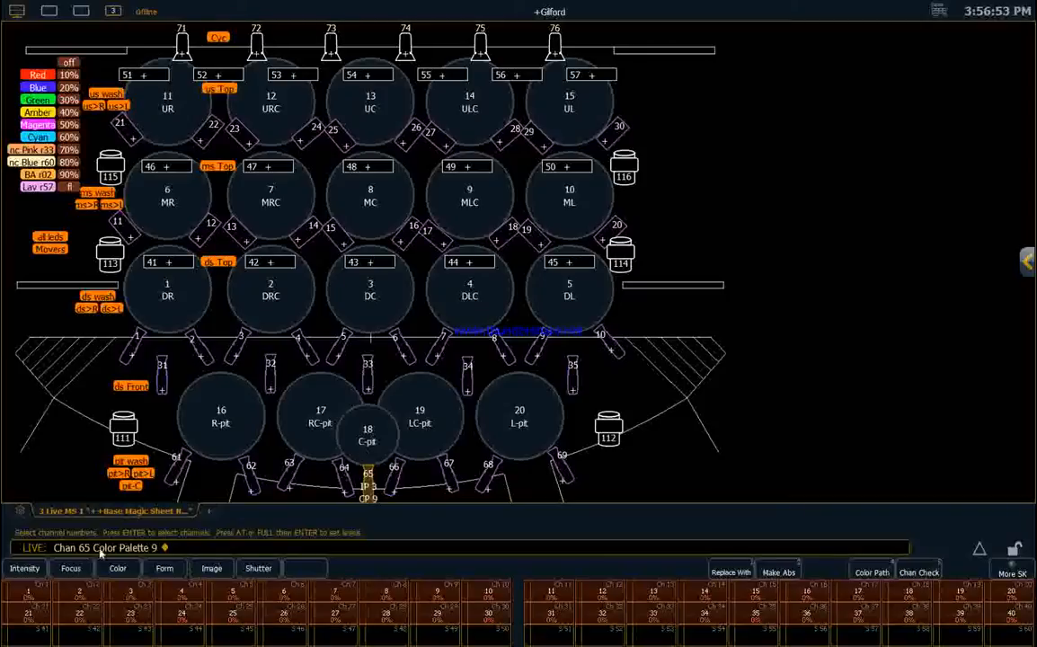
mouse_move(232, 557)
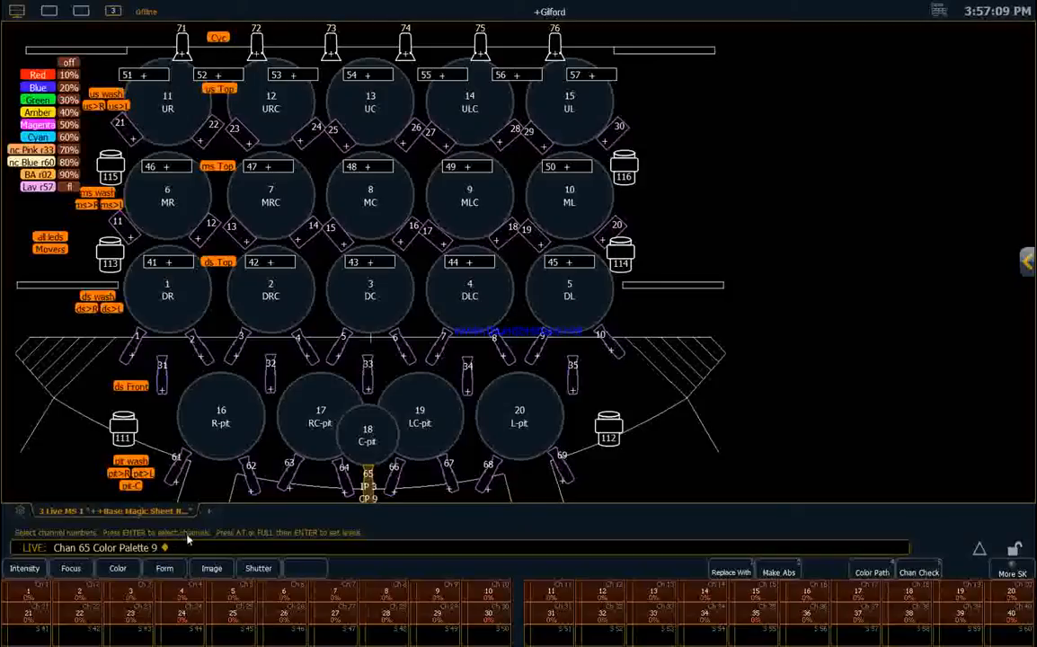
mouse_move(297, 528)
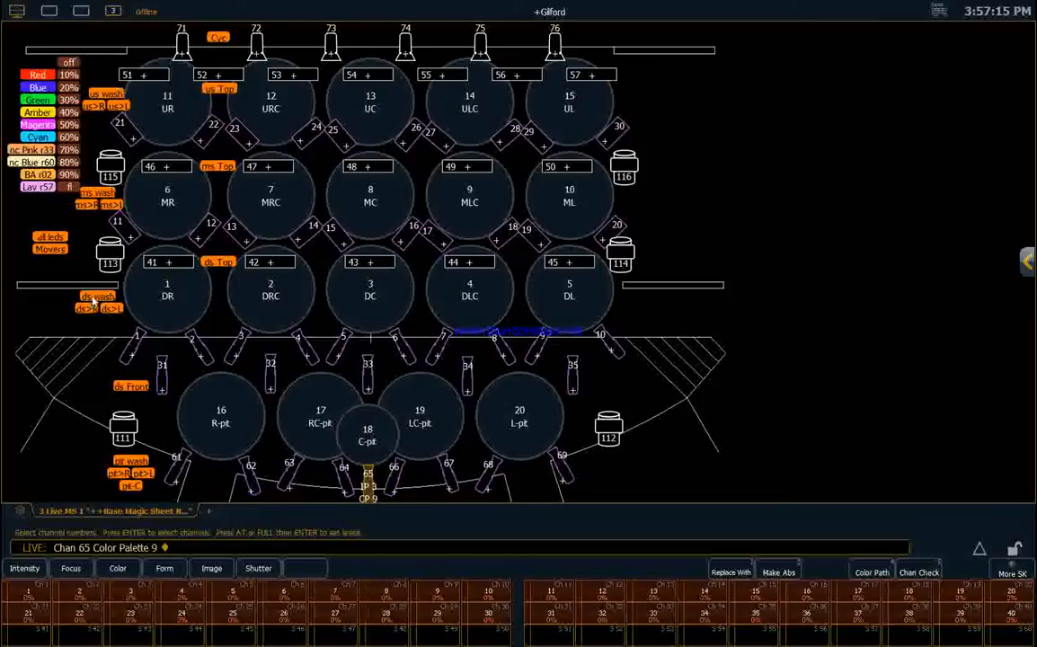
mouse_move(582, 313)
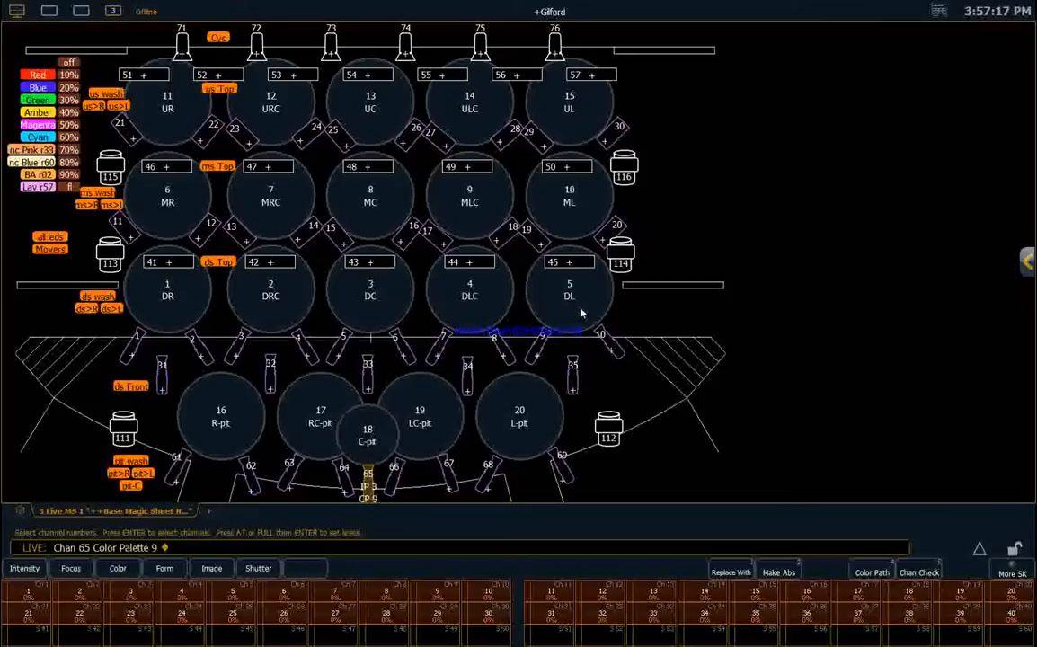
mouse_move(458, 302)
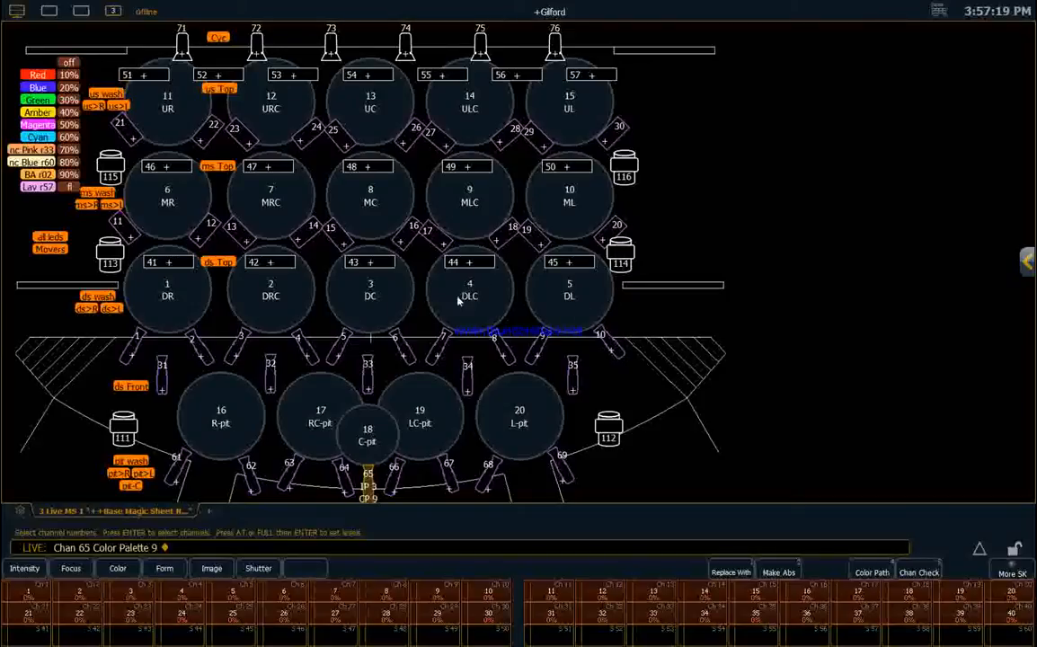
mouse_move(485, 306)
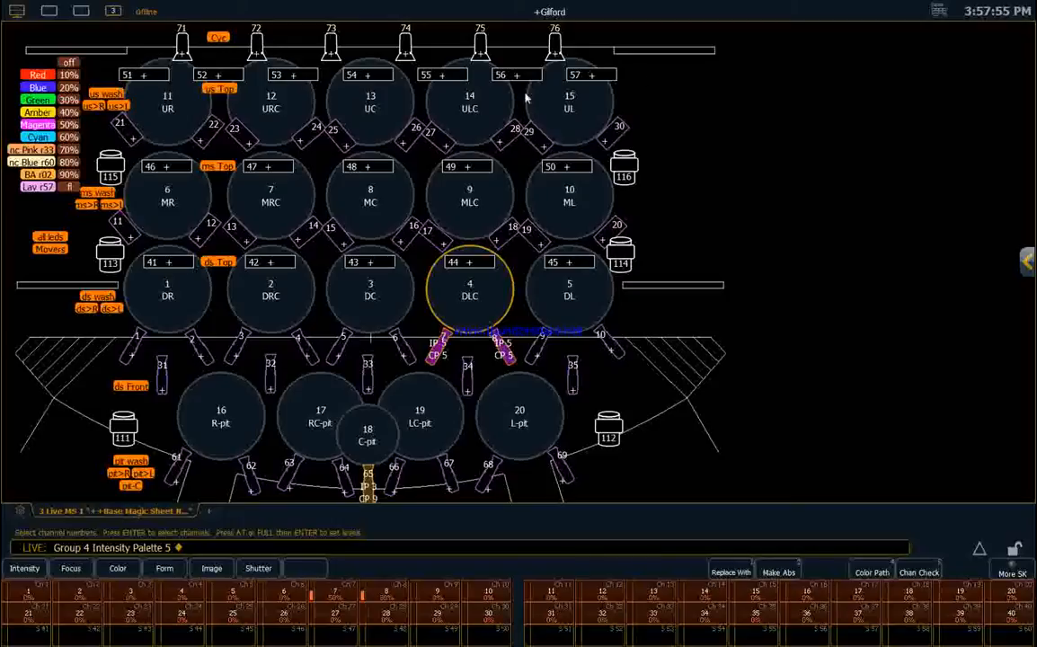
left_click(938, 11)
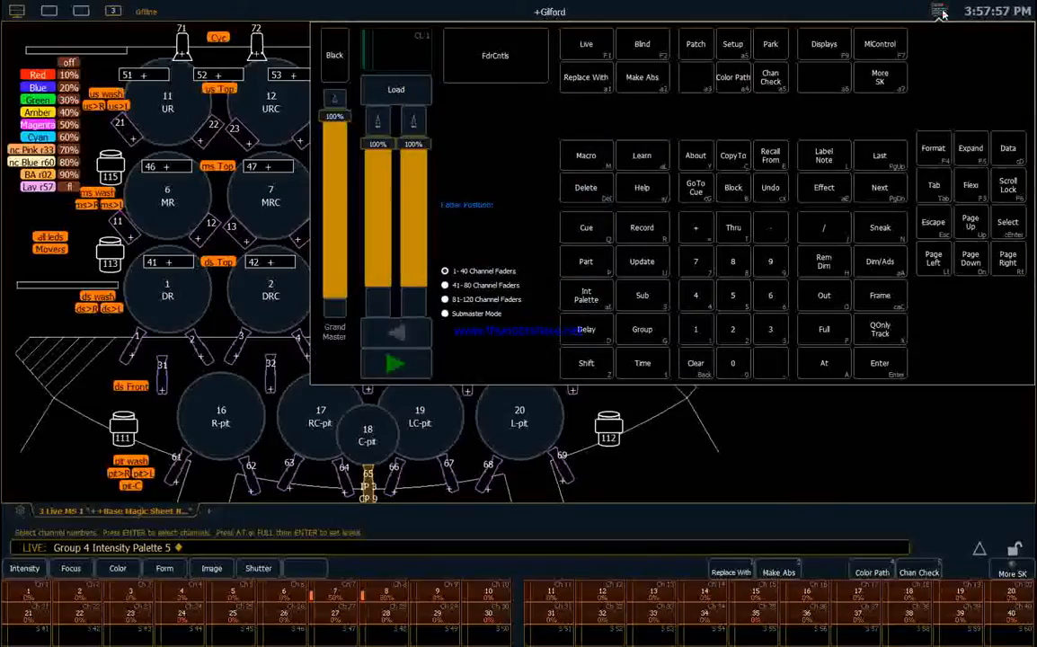
mouse_move(855, 219)
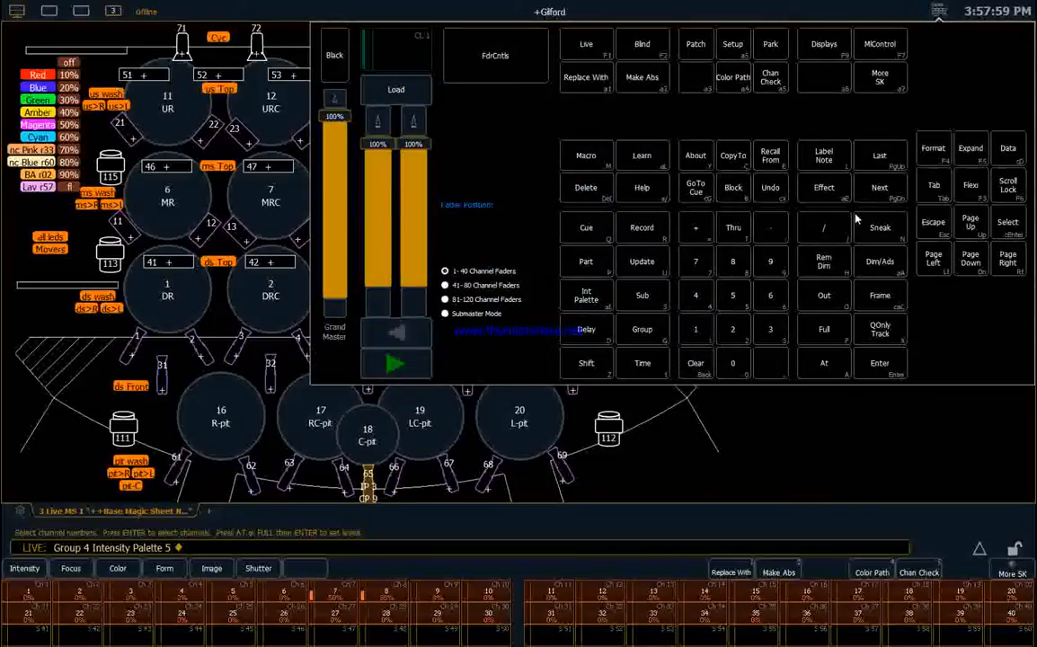
mouse_move(723, 413)
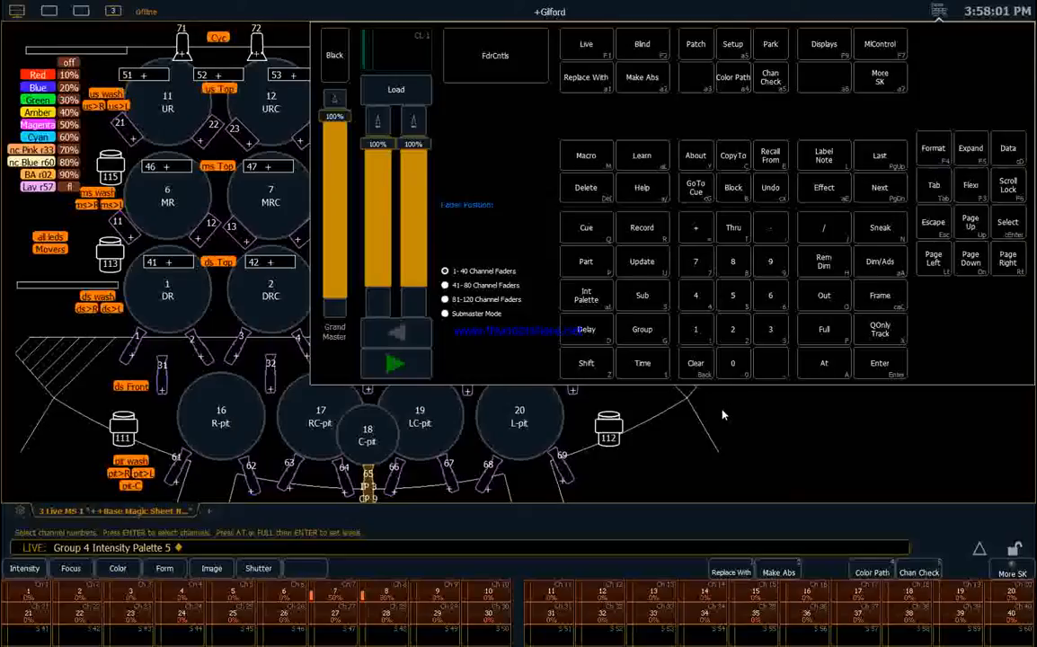
left_click(824, 363)
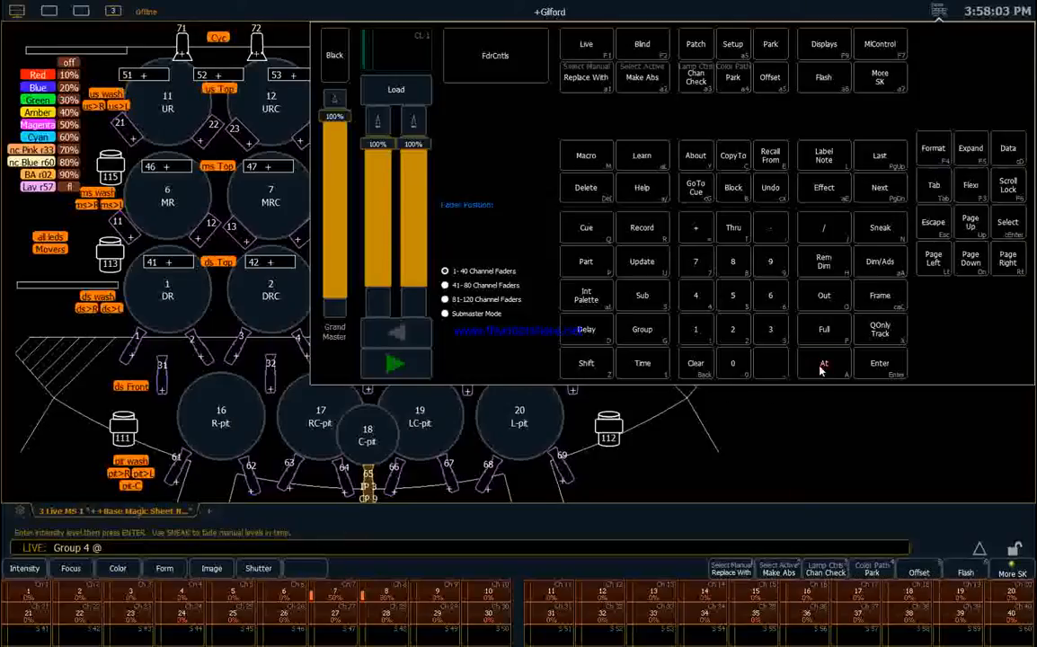
mouse_move(734, 329)
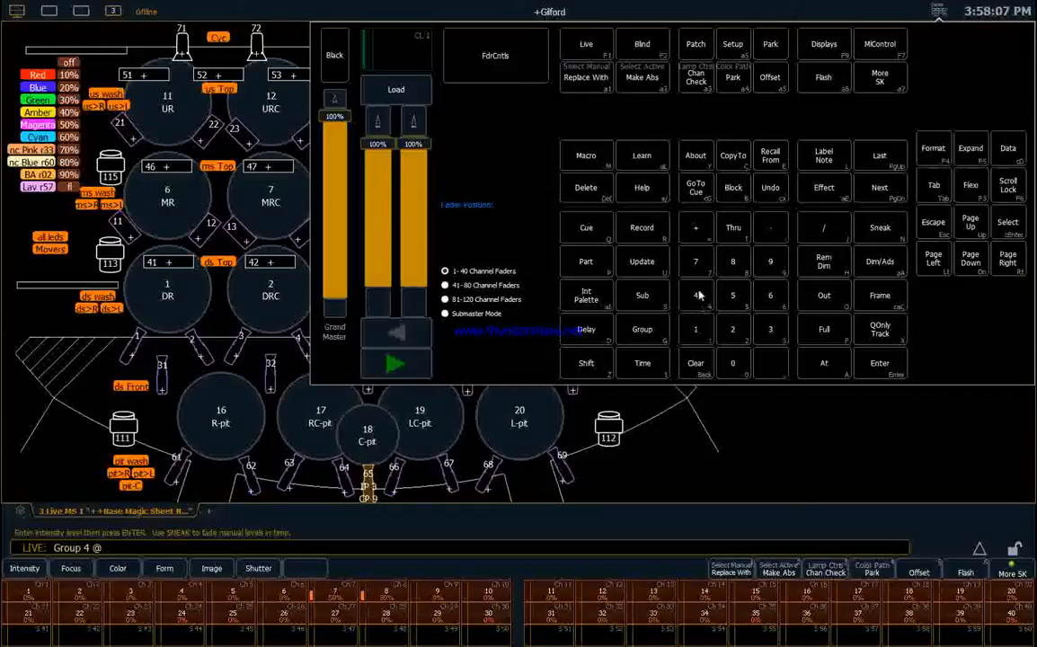
left_click(694, 263)
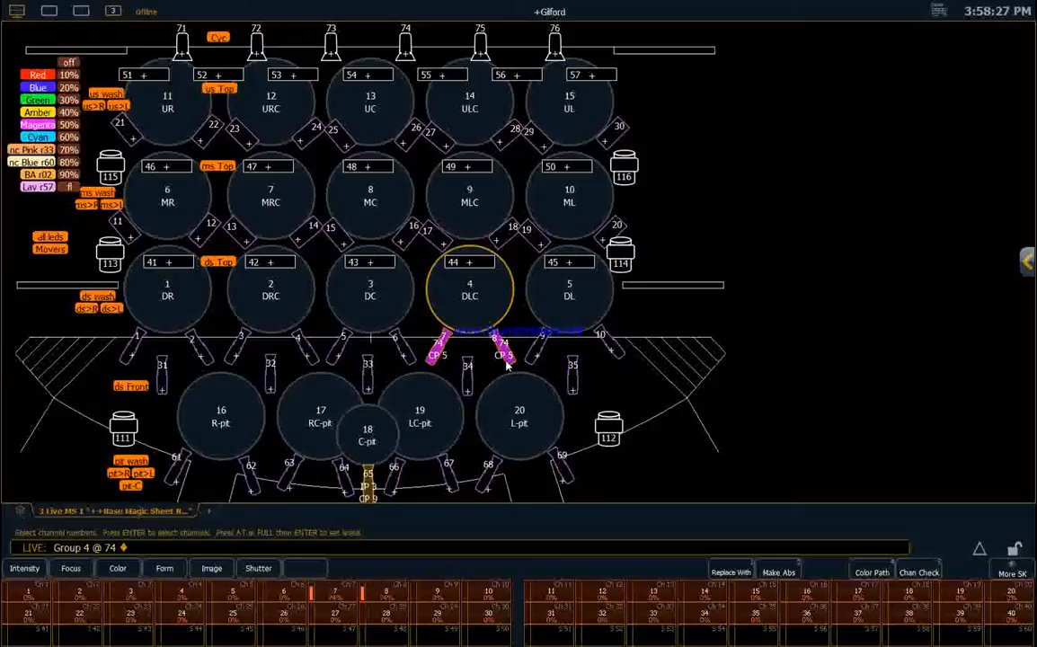
mouse_move(126, 214)
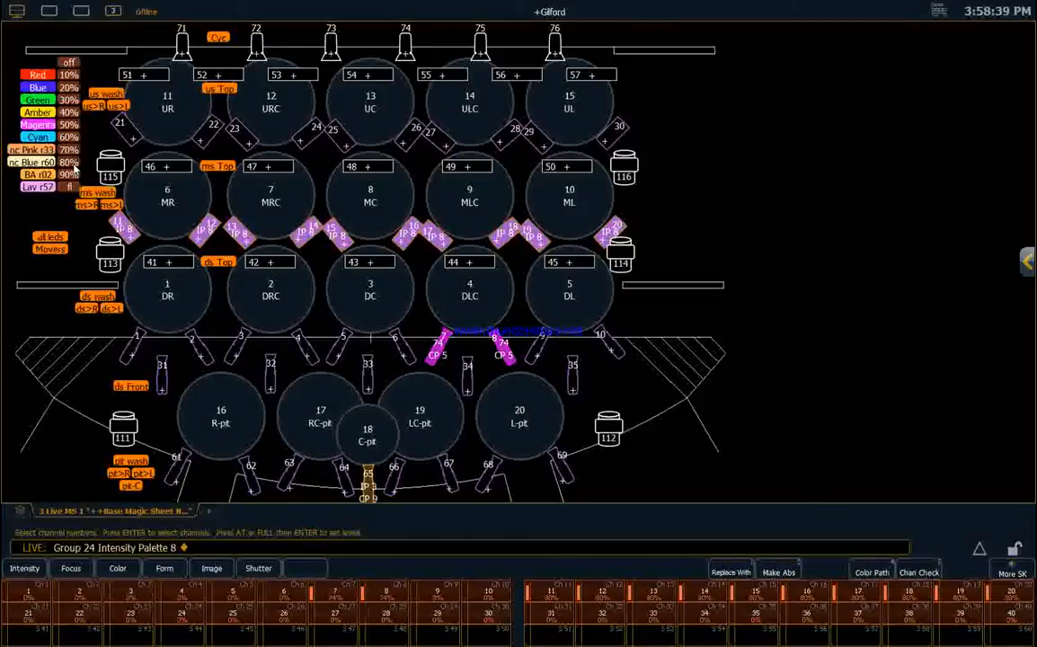
- Set Group 24 and Group 26 to Intensity Palette 8, turning the mid-stage wash row green
left_click(38, 99)
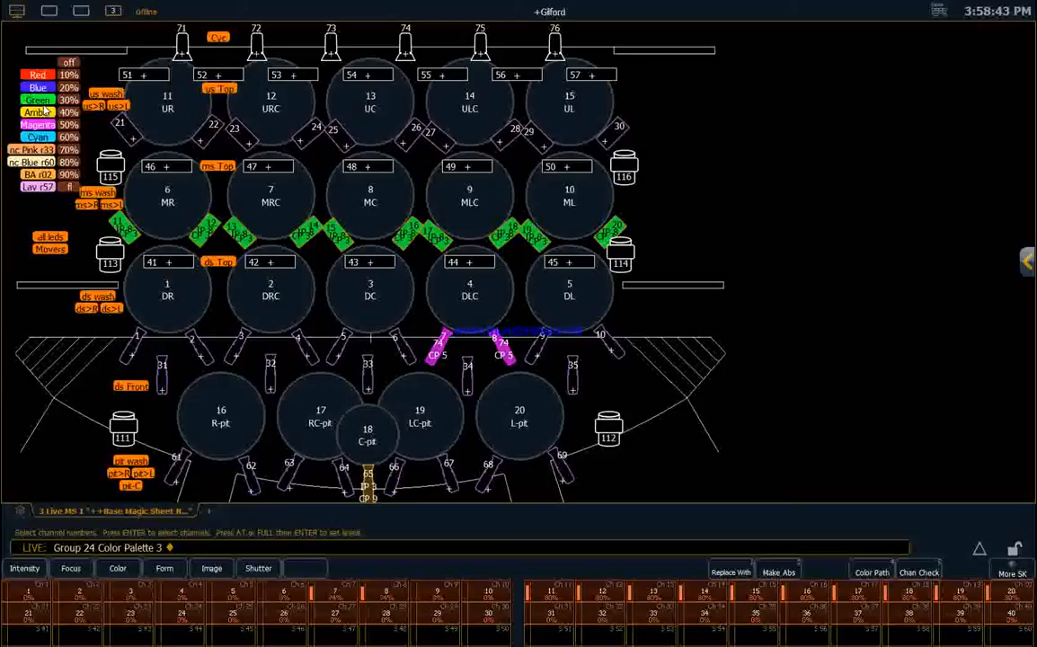
mouse_move(126, 124)
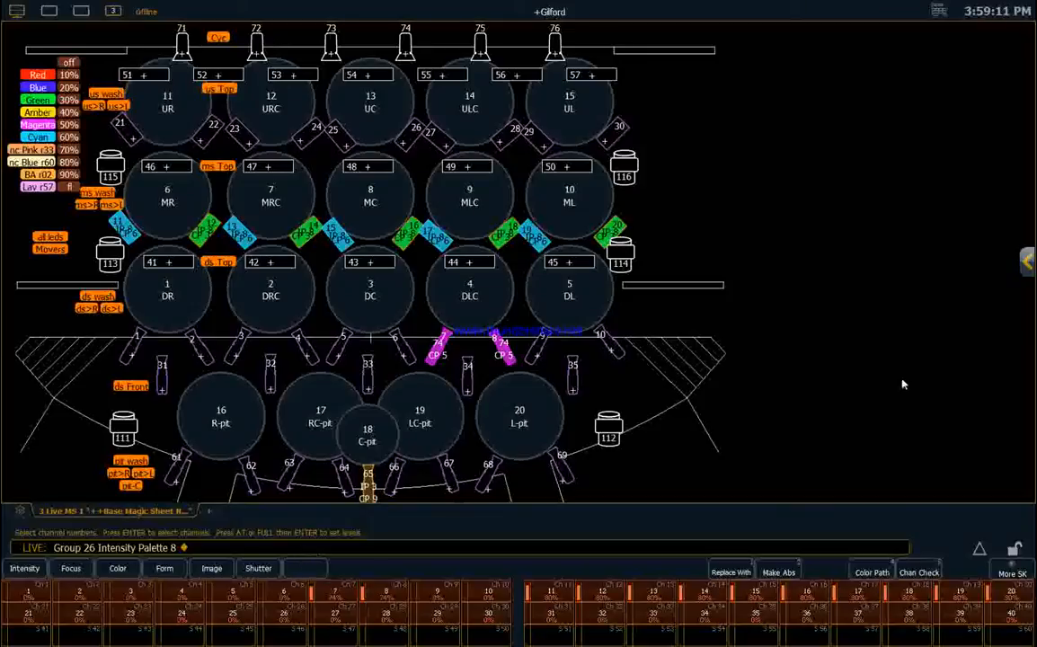
mouse_move(830, 216)
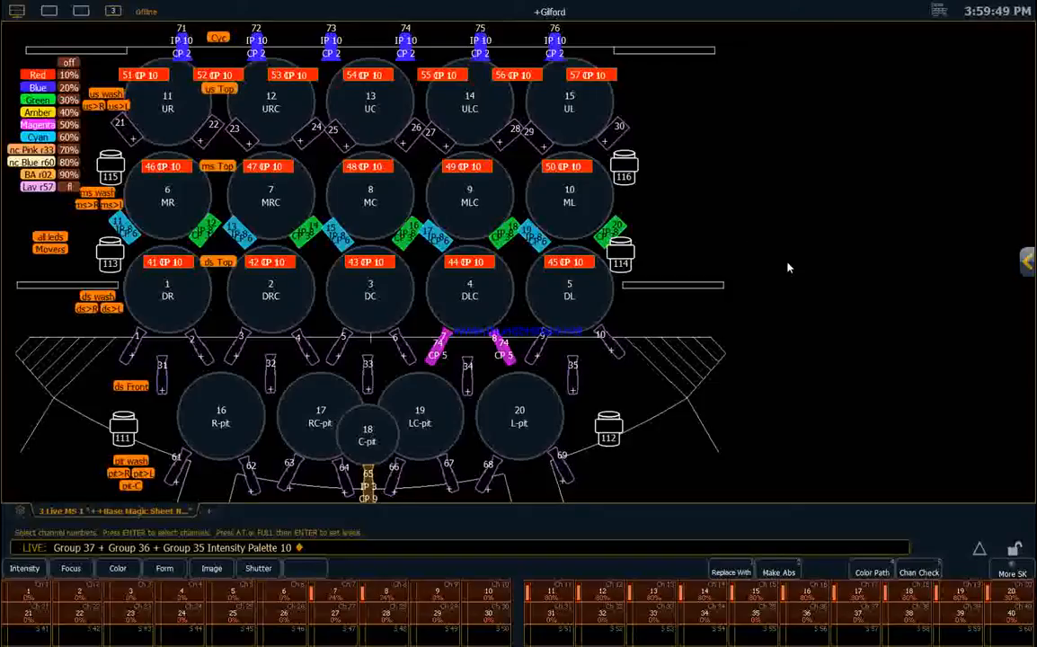
mouse_move(429, 372)
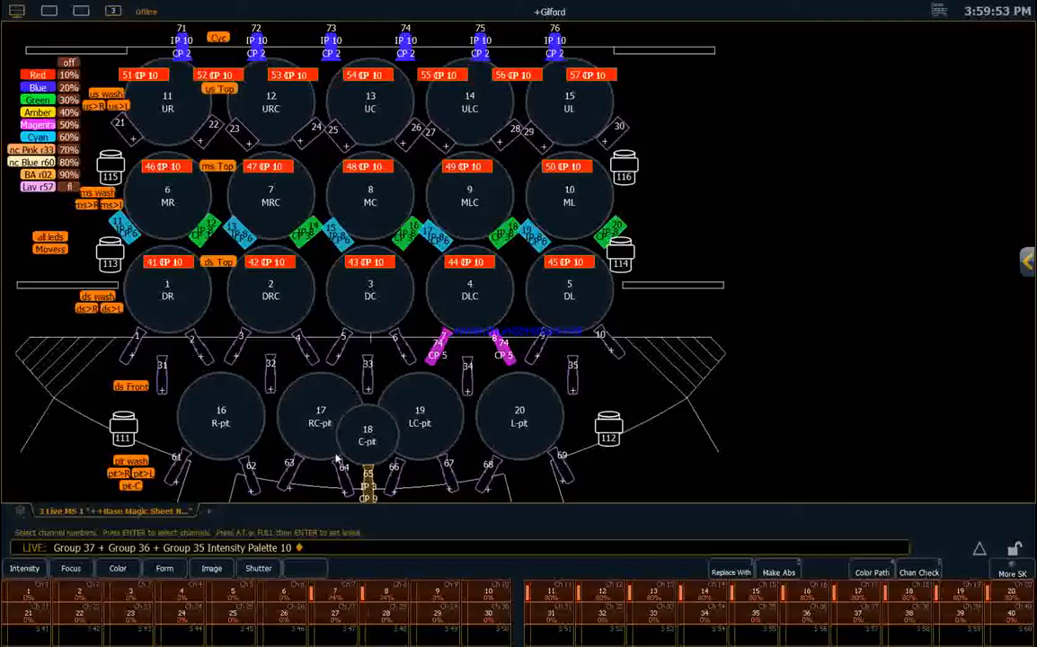
mouse_move(406, 266)
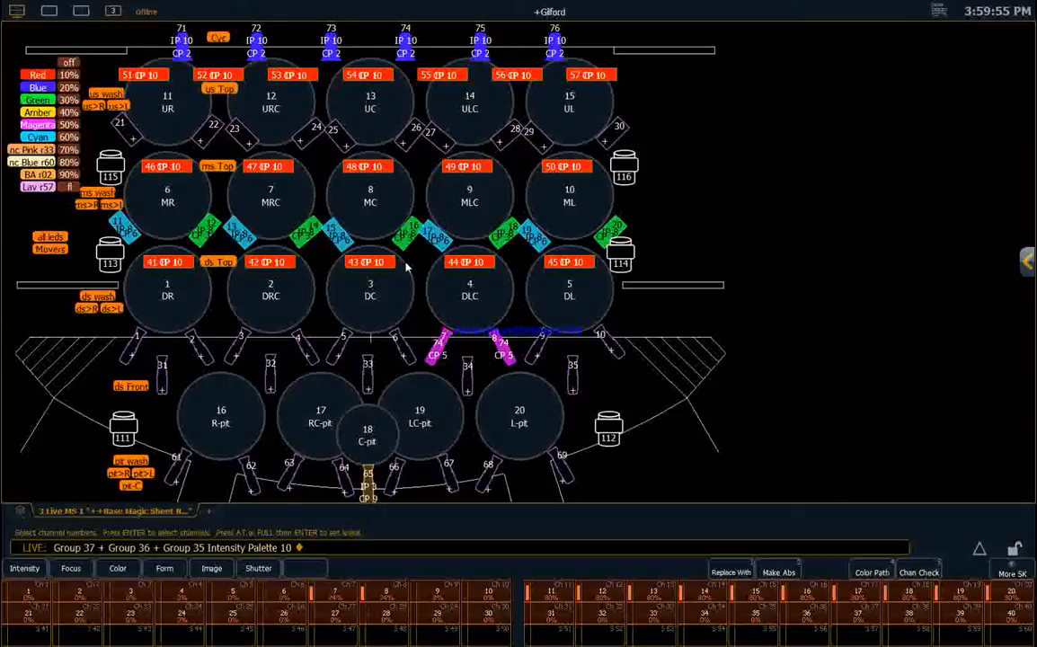
mouse_move(789, 225)
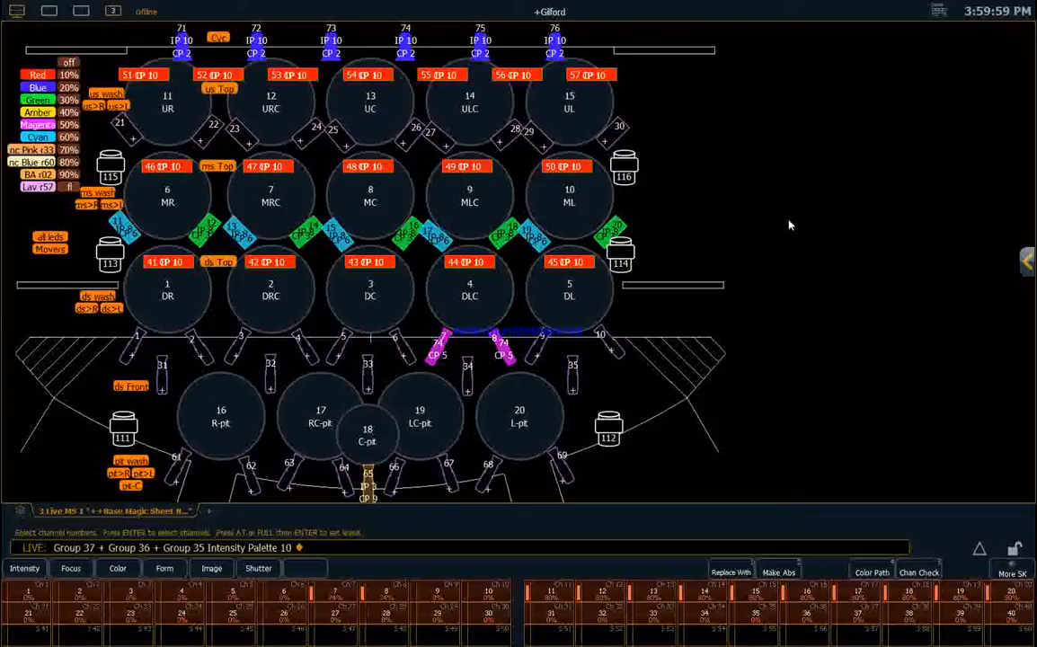
mouse_move(776, 381)
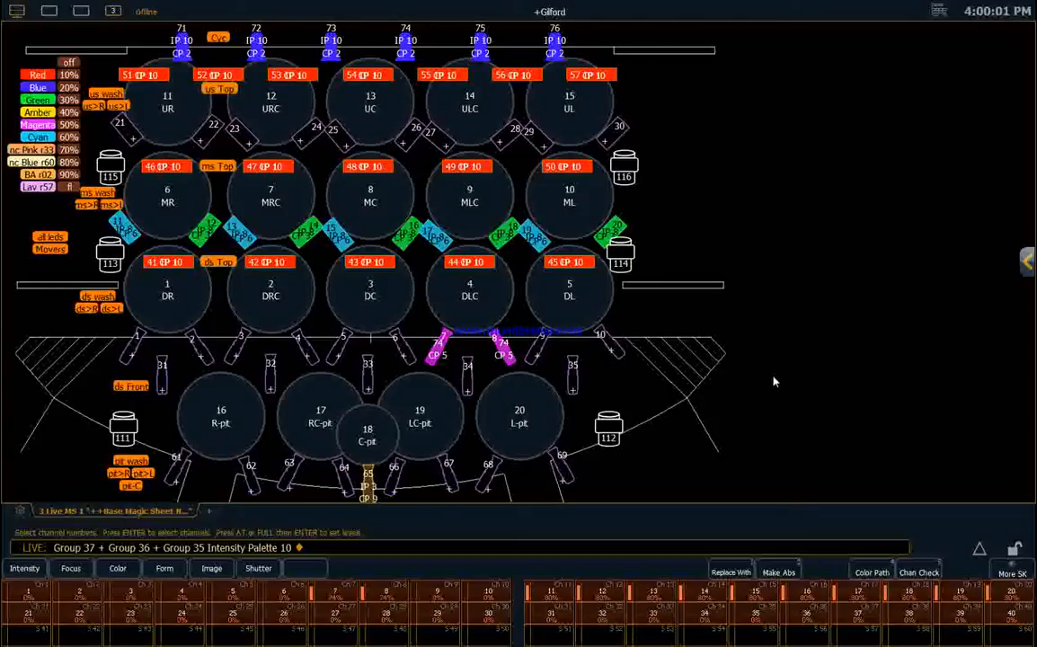